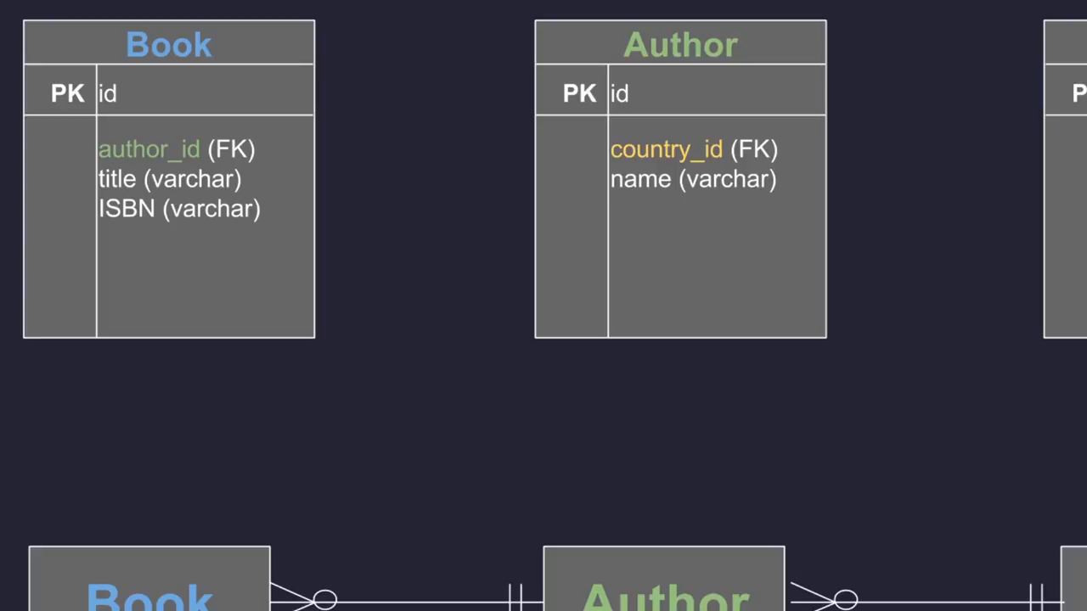
# Step: Switch to Cloud9 to show the library-schema.sql tables and the typed sqlite3 command
pyautogui.click(693, 179)
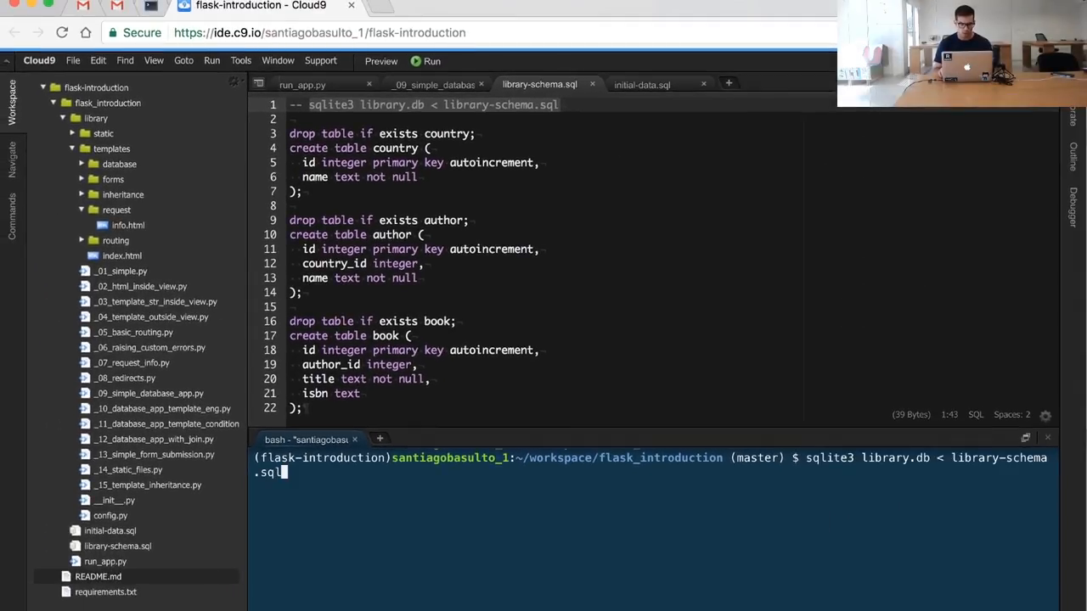
# Step: Run sqlite3 library.db < library-schema.sql, then open initial-data.sql
pyautogui.press('Return')
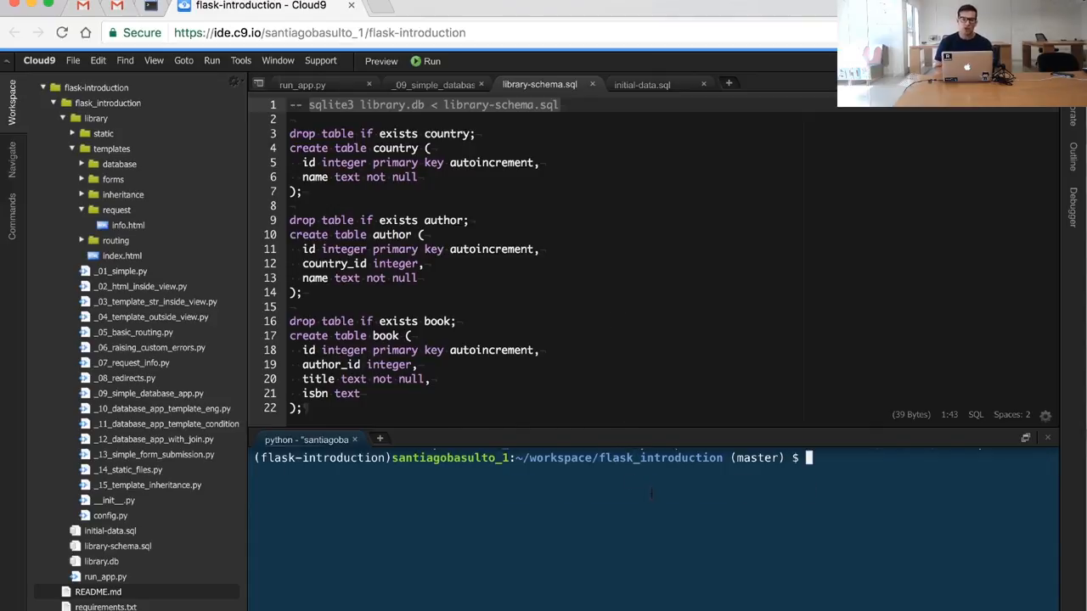
pyautogui.click(642, 84)
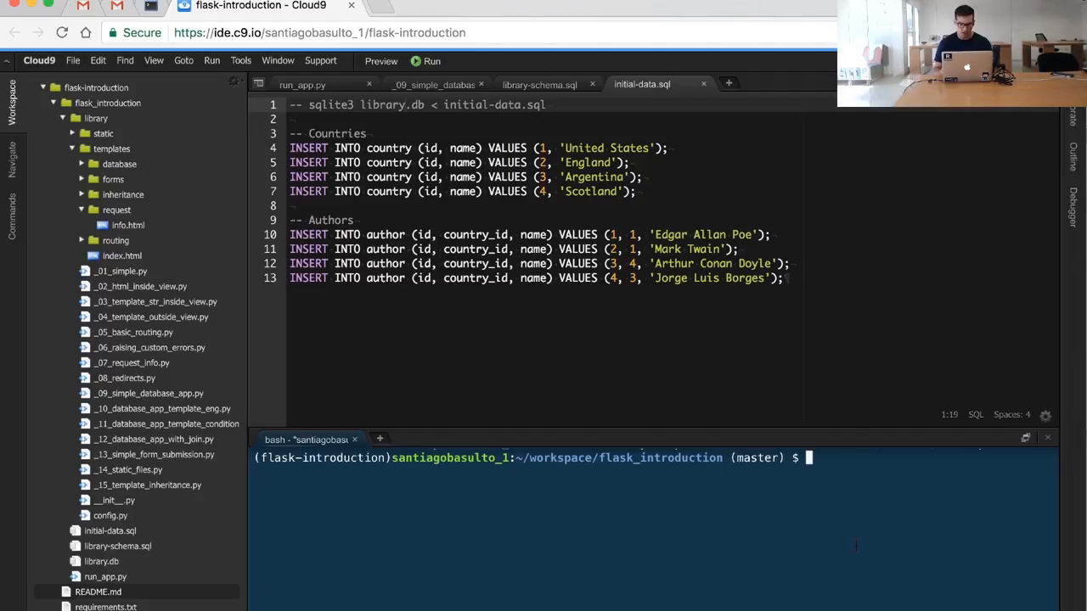
# Step: Run sqlite3 library.db < initial-data.sql, correcting the mistyped file name
pyautogui.write('sqlite3 library.db < library-')
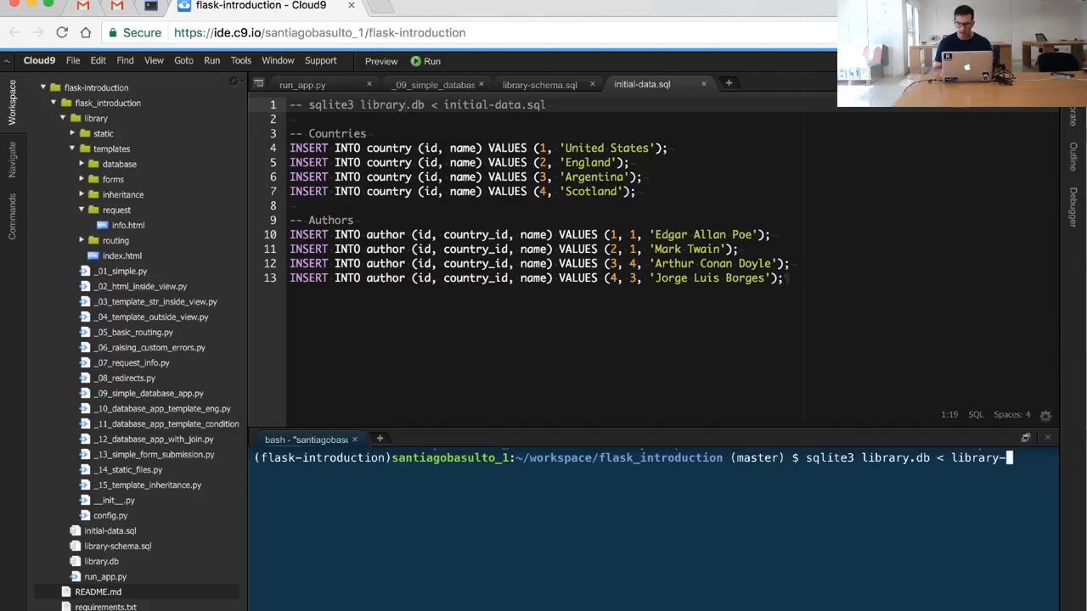
pyautogui.press('Backspace')
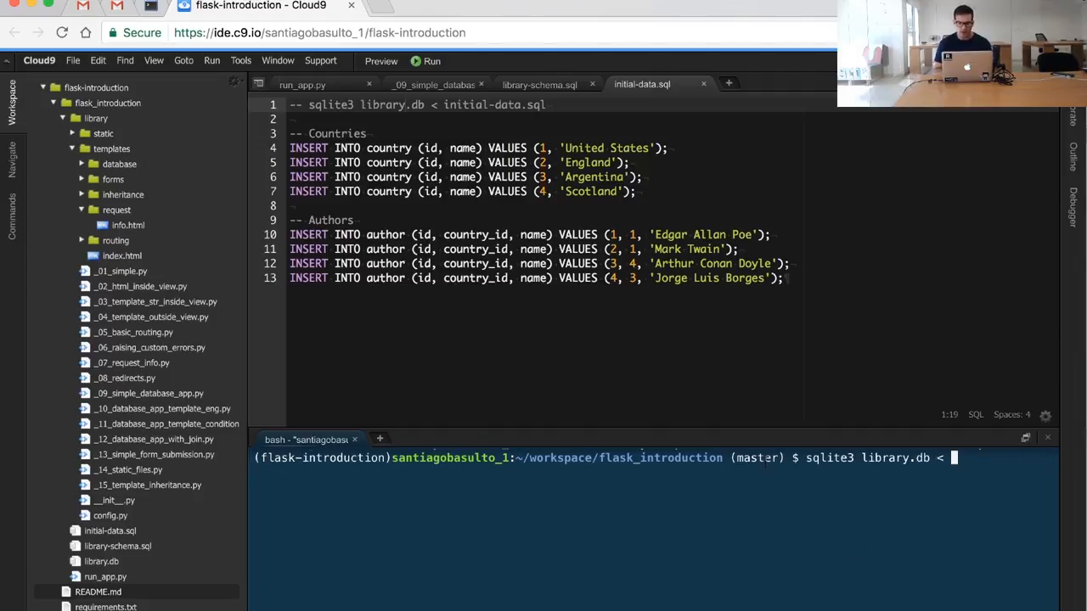
pyautogui.write('initial-data.sql')
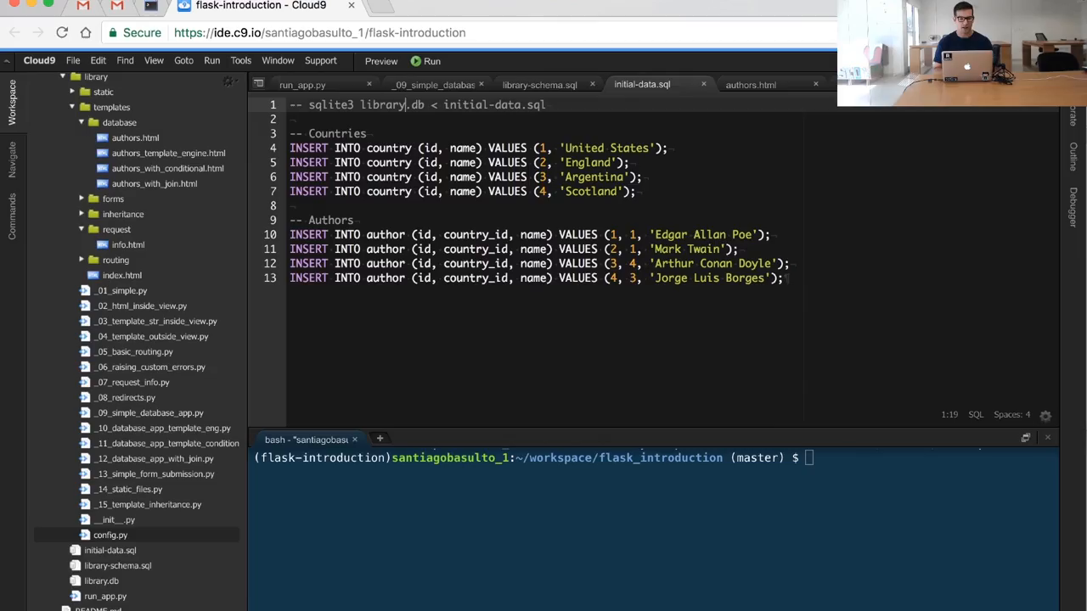
# Step: Run python run_app.py and view the authors page in the browser, then return
pyautogui.click(302, 84)
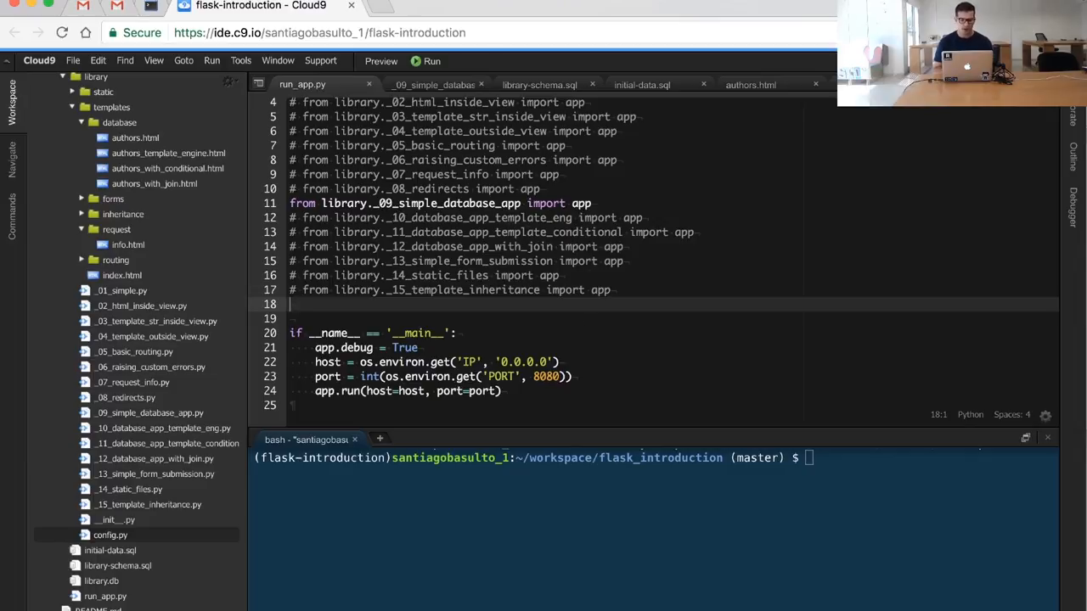
pyautogui.write('pyt')
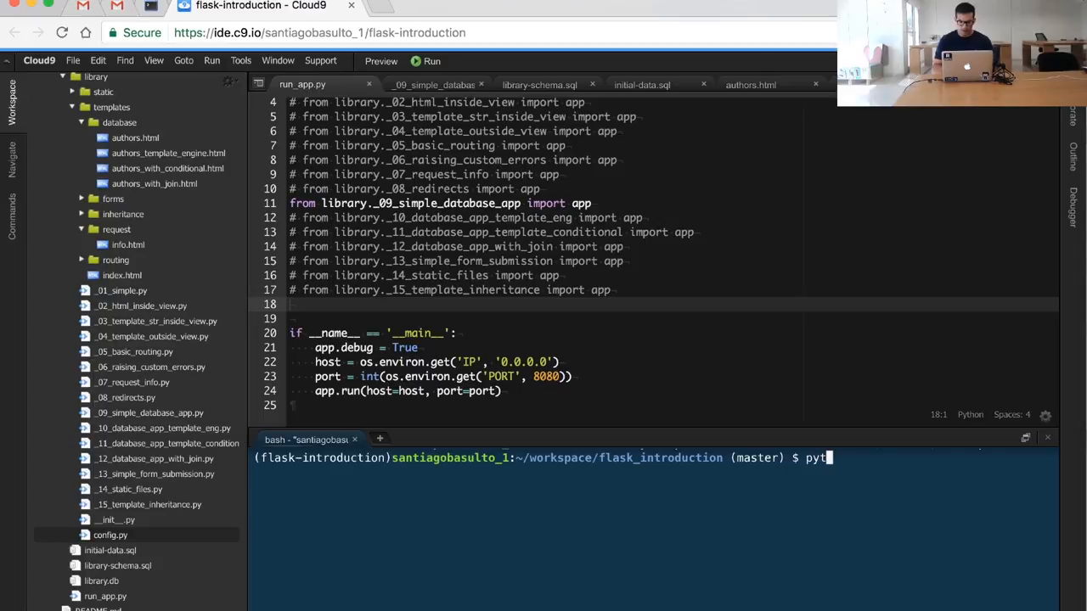
pyautogui.write('hon run_app.py')
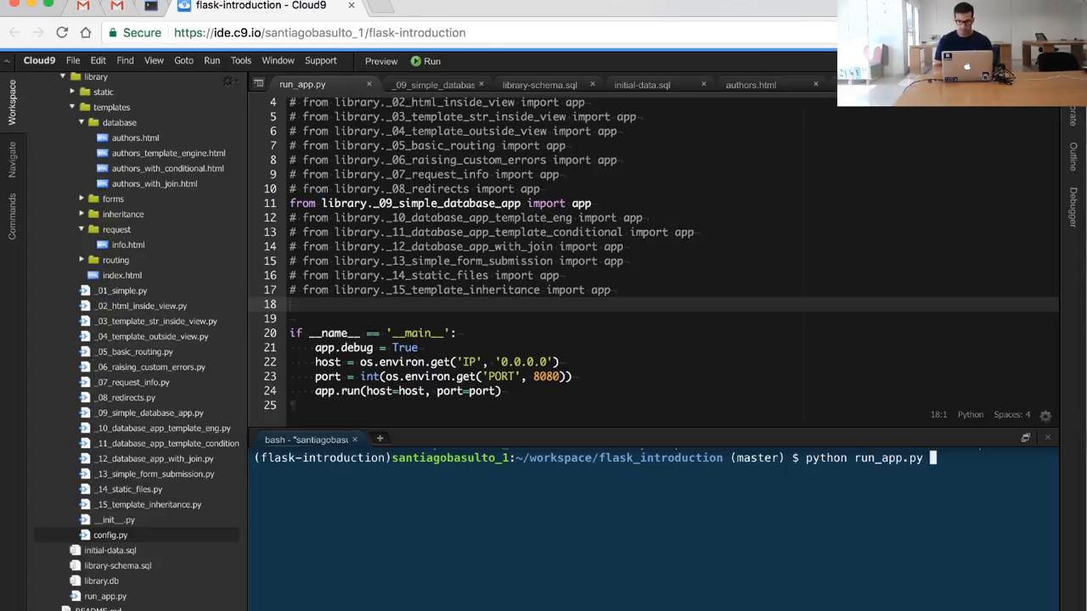
pyautogui.click(150, 6)
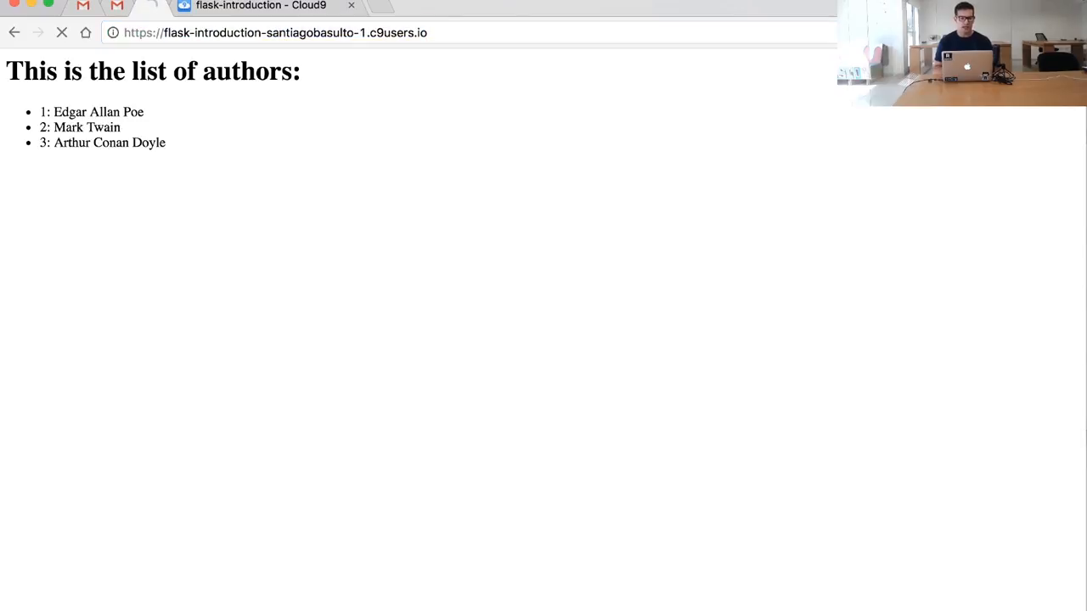
pyautogui.click(261, 7)
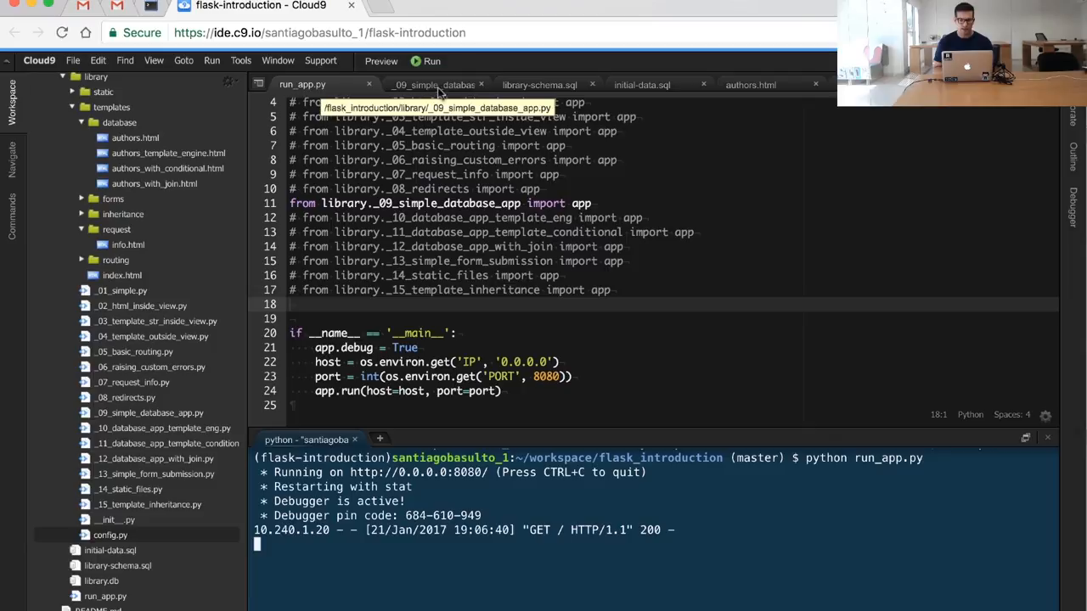
# Step: Review the _09_simple_database_app.py authors route and the authors.html template
pyautogui.click(434, 84)
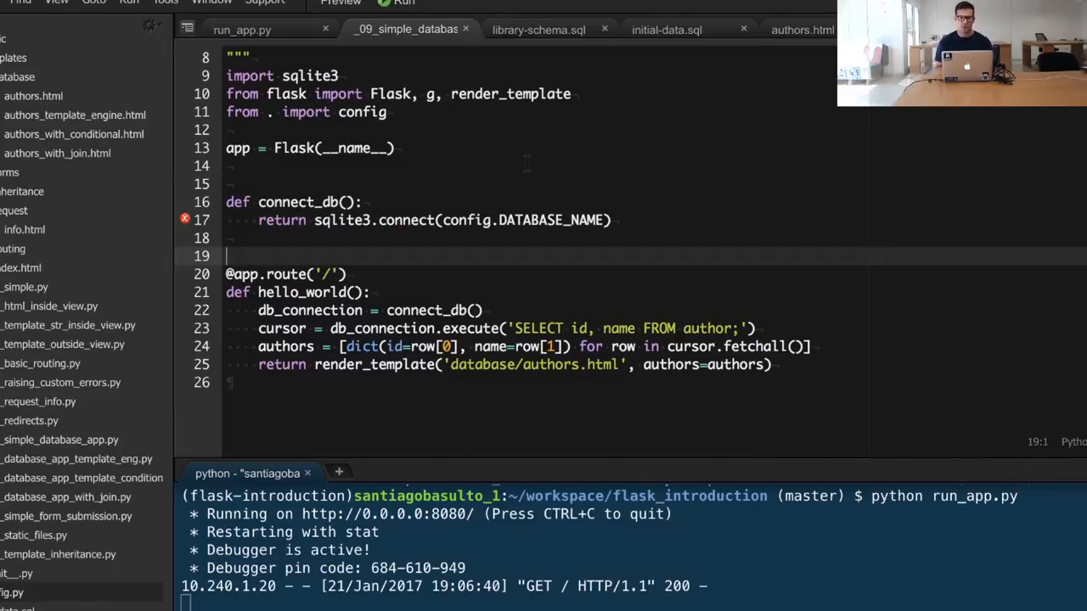
pyautogui.click(801, 29)
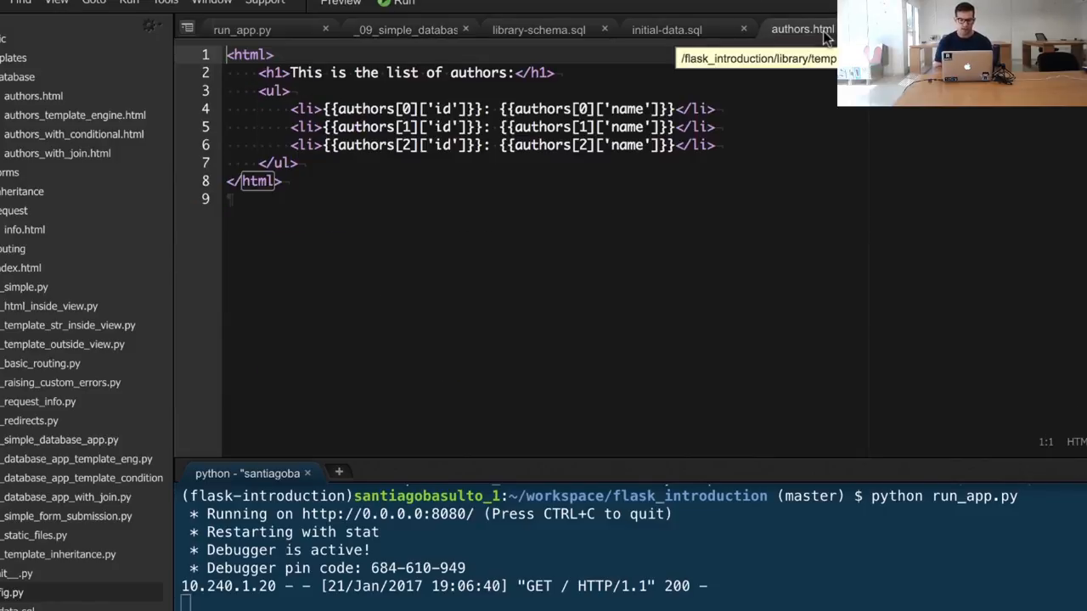